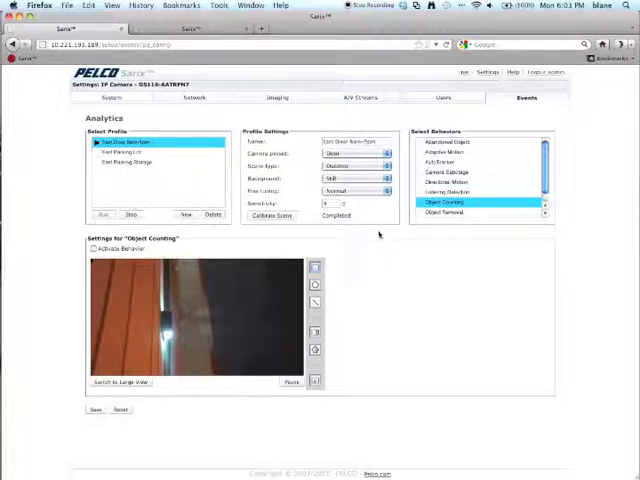
{"action": "mouse_move", "coordinate": [442, 255]}
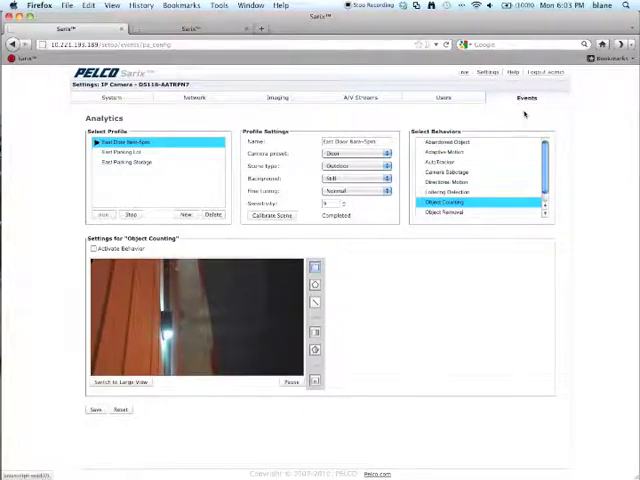
Step: Turn on the Object Counting behavior for the new Door Exit zone
{"action": "left_click", "coordinate": [527, 98]}
{"action": "type", "text": "Door Exit"}
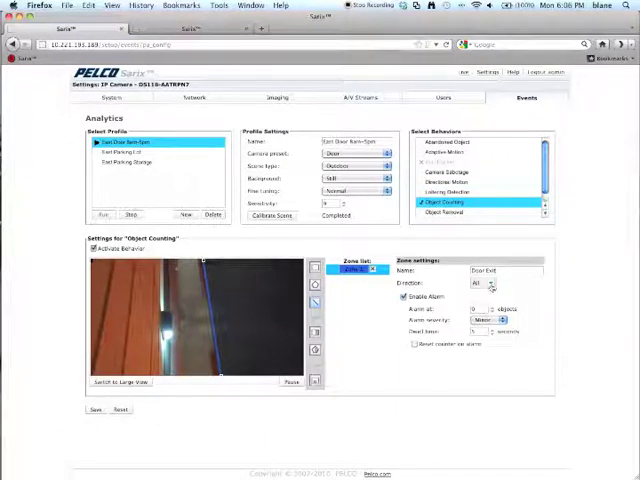
Step: Change the Door Exit zone's Direction from All to a single-direction arrow
{"action": "left_click", "coordinate": [490, 284]}
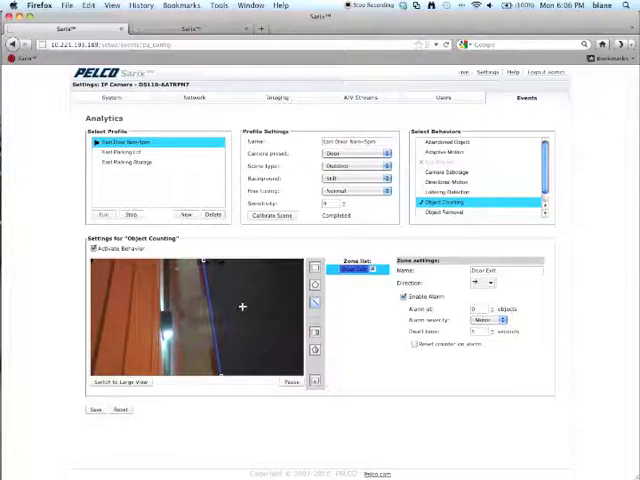
Step: Set the Door Exit zone's Alarm at spinner to 1 object
{"action": "left_click", "coordinate": [405, 297]}
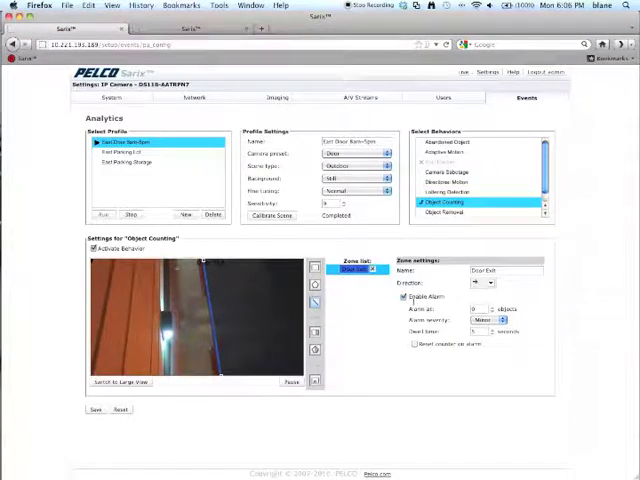
{"action": "left_click", "coordinate": [401, 297]}
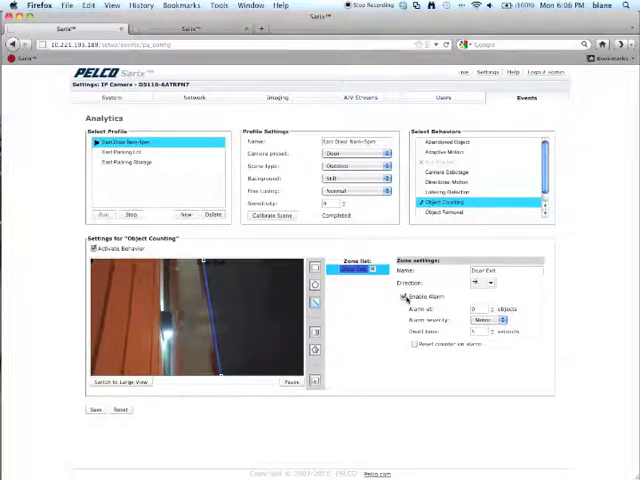
{"action": "left_click", "coordinate": [412, 297]}
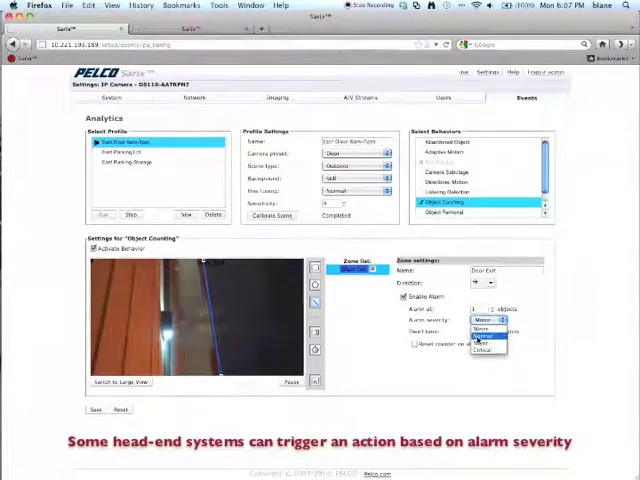
Step: Set the Door Exit alarm severity, leaving it at Normal
{"action": "left_click", "coordinate": [483, 337]}
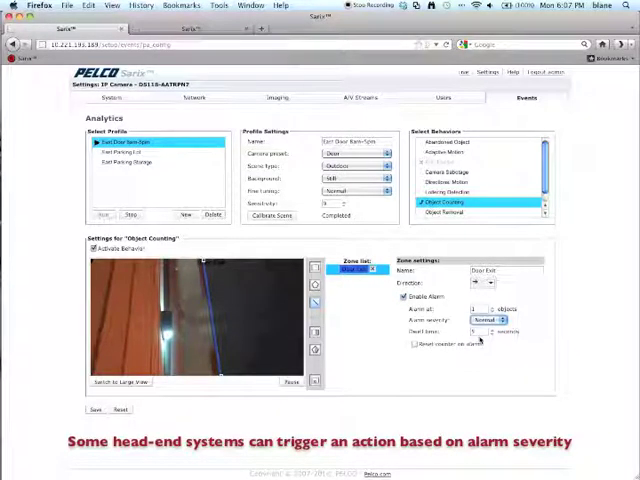
{"action": "left_click", "coordinate": [503, 320]}
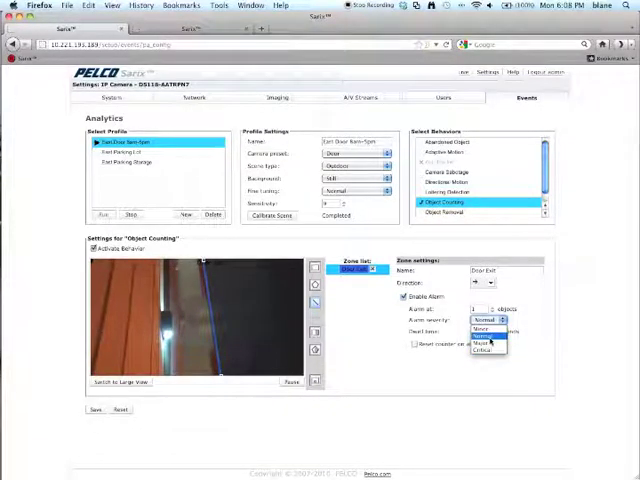
{"action": "left_click", "coordinate": [487, 320]}
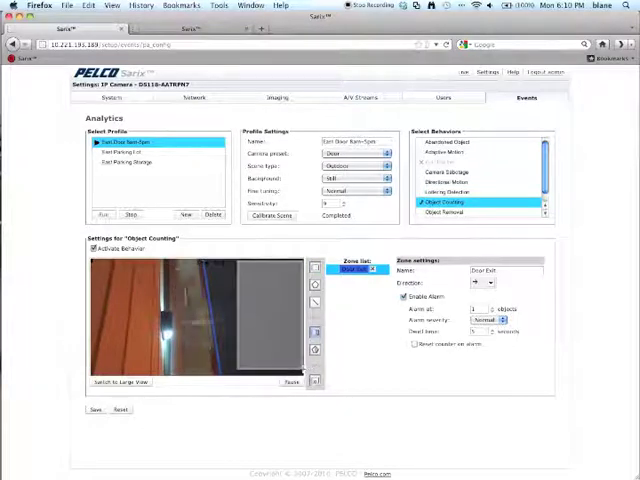
Step: Show the object size filter boxes on the video preview
{"action": "left_click", "coordinate": [315, 382]}
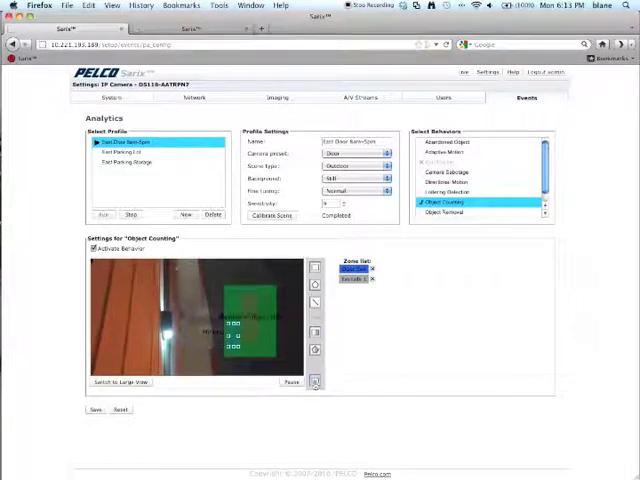
{"action": "mouse_move", "coordinate": [315, 382]}
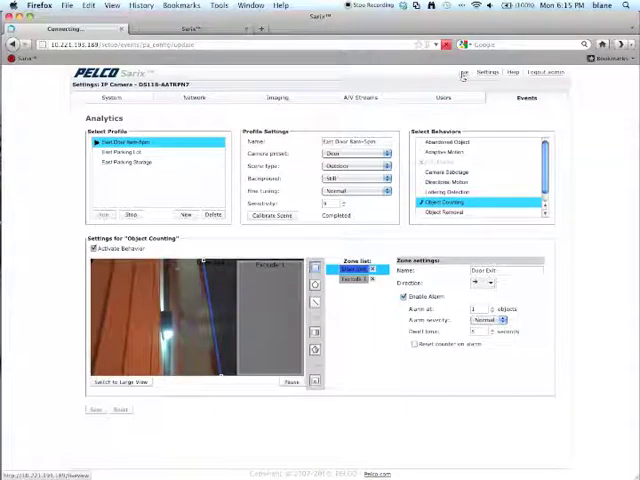
Step: Switch to the Live view page with its Select Stream panel
{"action": "left_click", "coordinate": [461, 71]}
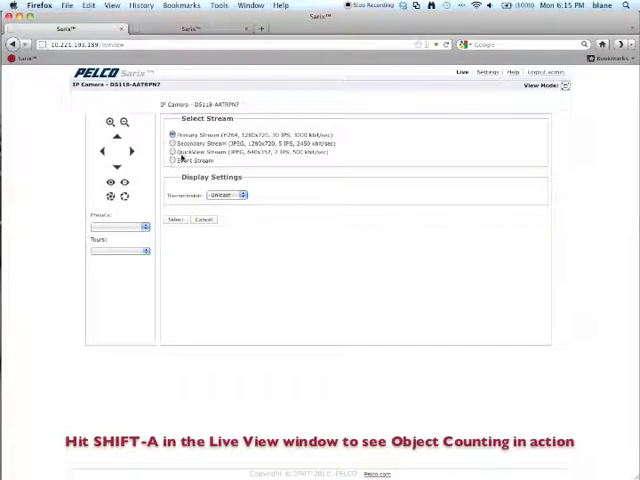
Step: Select Event Stream as the live feed to list Object Counting Exit alerts
{"action": "left_click", "coordinate": [173, 161]}
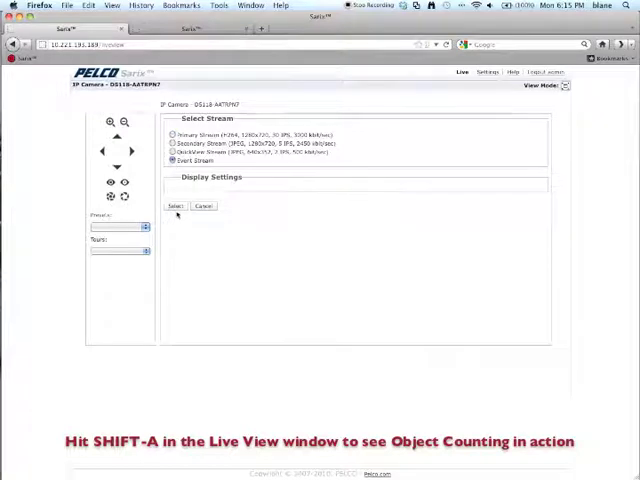
{"action": "left_click", "coordinate": [174, 206]}
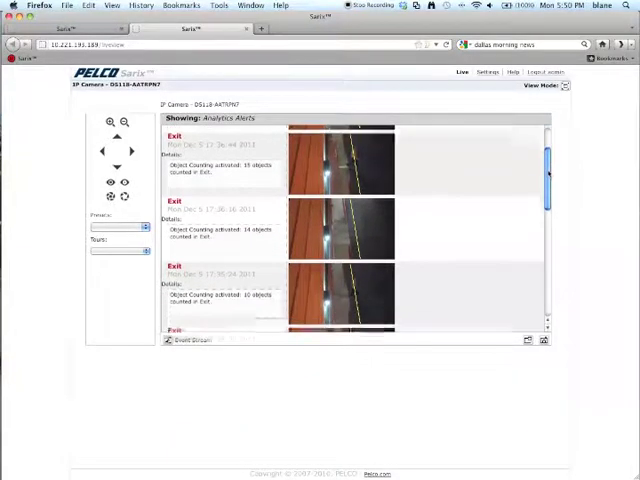
{"action": "scroll", "scroll_direction": "down", "scroll_amount": 3}
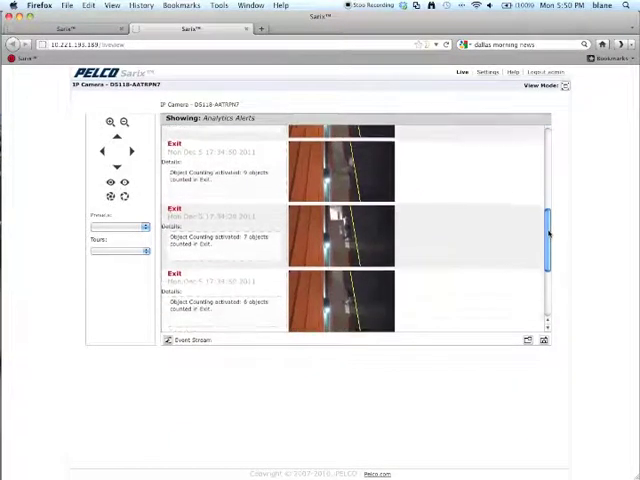
{"action": "scroll", "scroll_direction": "down", "scroll_amount": 3}
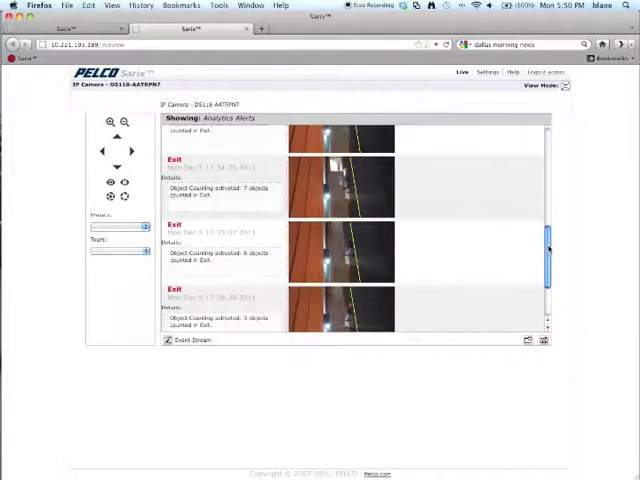
{"action": "scroll", "scroll_direction": "up", "scroll_amount": 3}
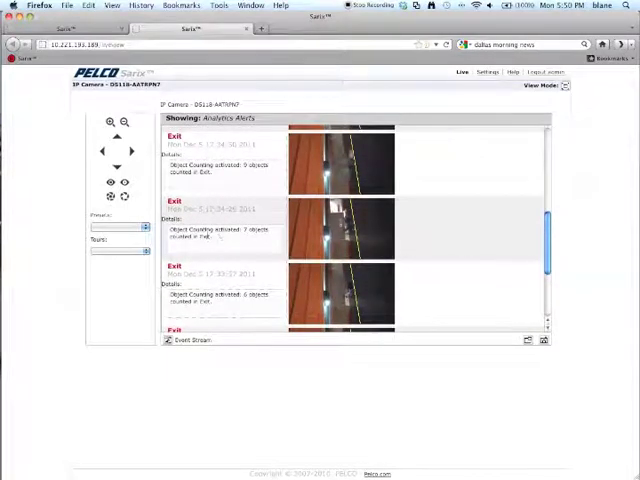